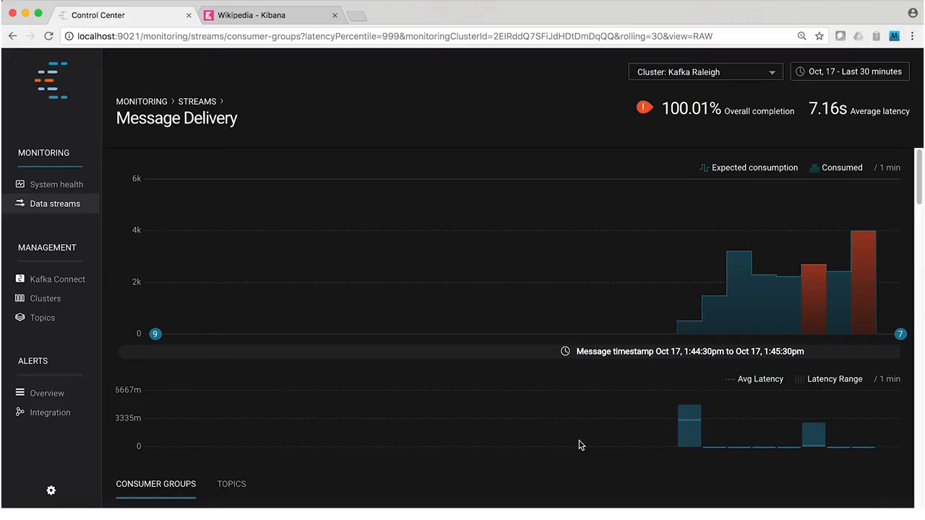
Scroll the Message Delivery page down to the app consumer group's details with its two clients
scroll("down", 3)
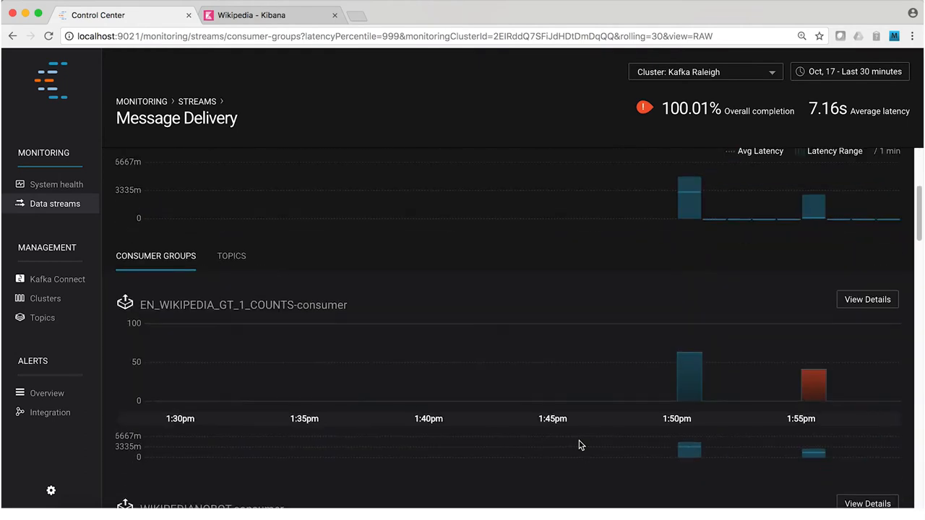
scroll("down", 3)
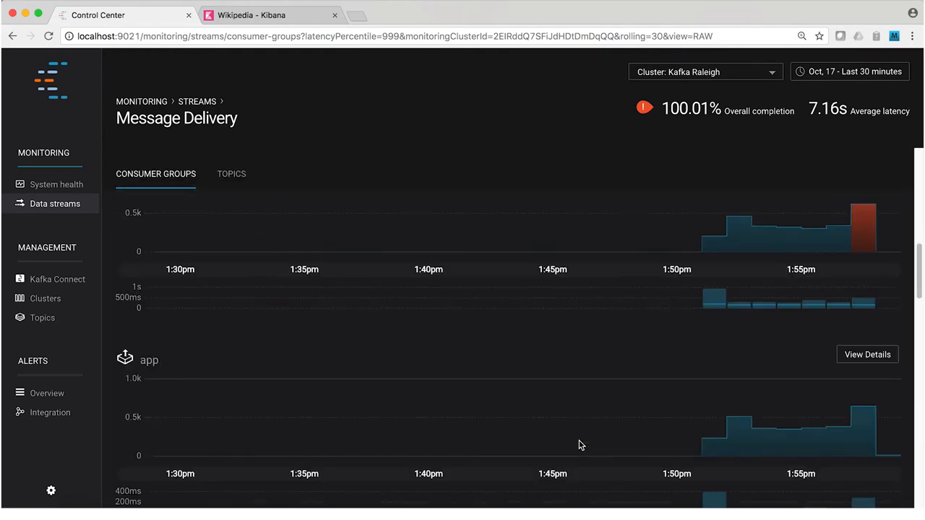
scroll("down", 3)
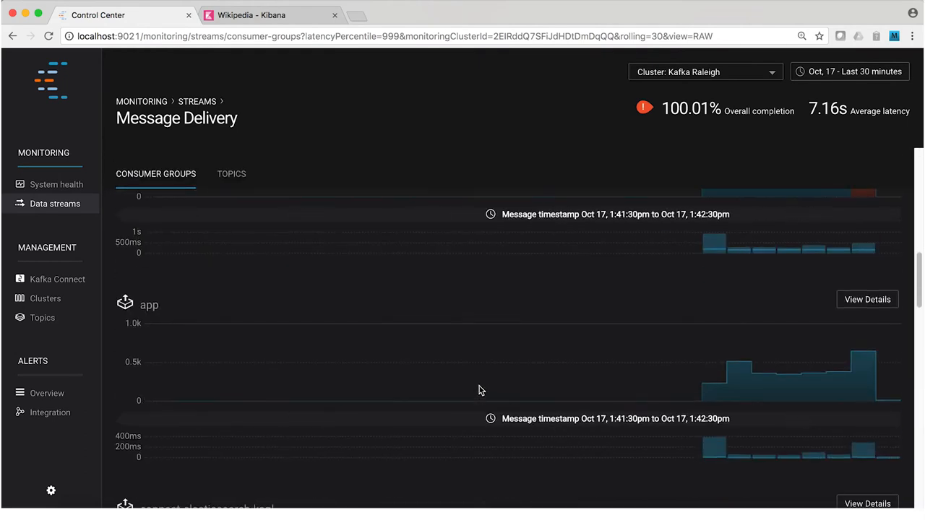
mouse_move(881, 367)
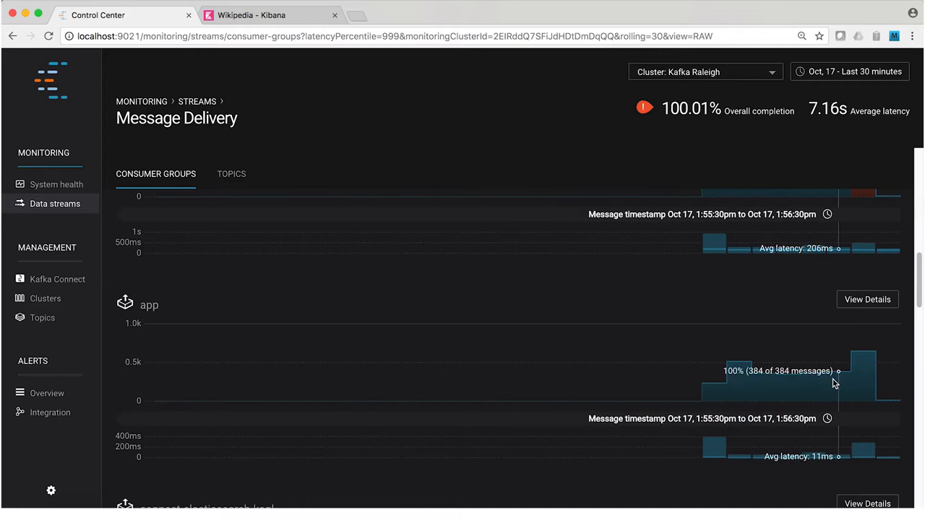
mouse_move(849, 368)
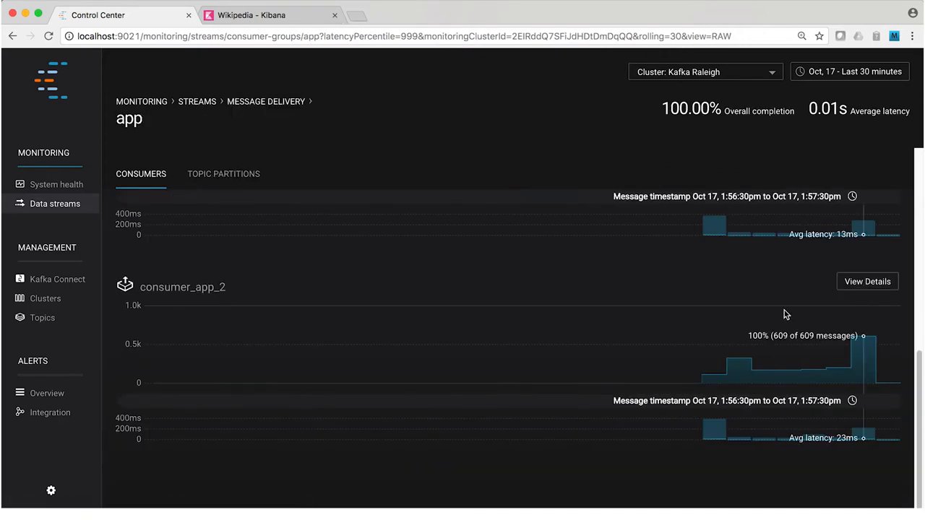
scroll("down", 3)
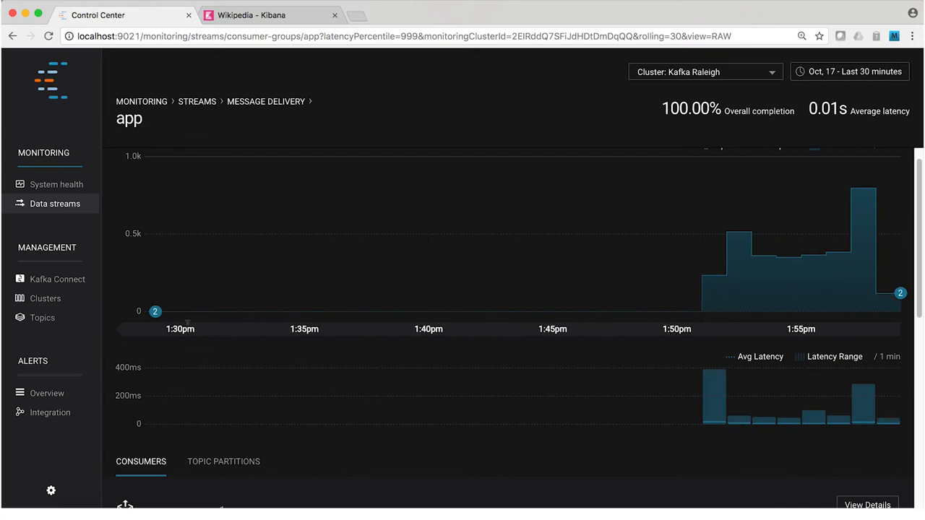
mouse_move(155, 311)
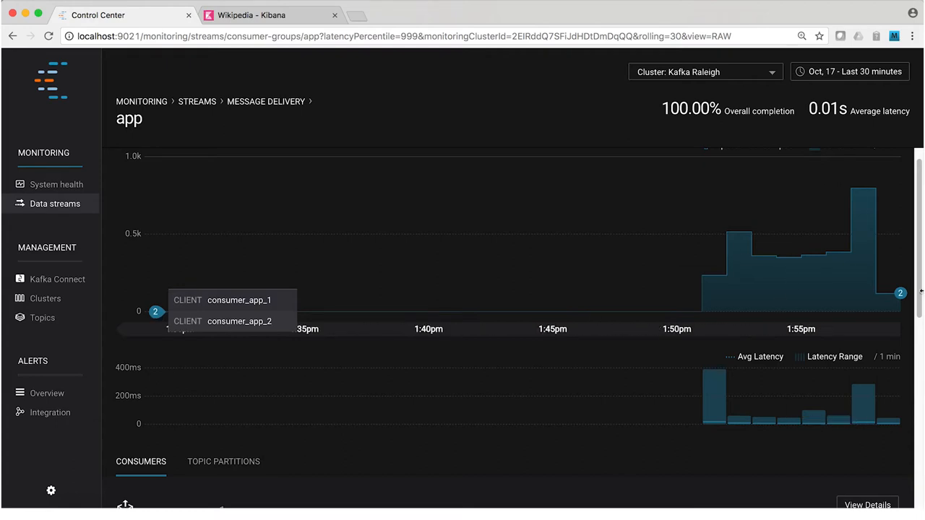
mouse_move(900, 294)
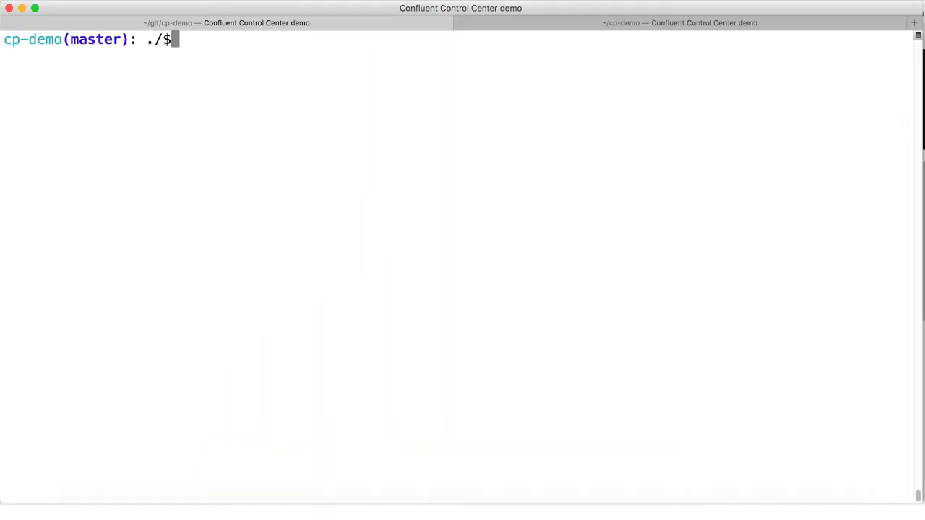
Run the DEMOPATH/stop script in Terminal to stop one app consumer
type("DEMOPATH/stop")
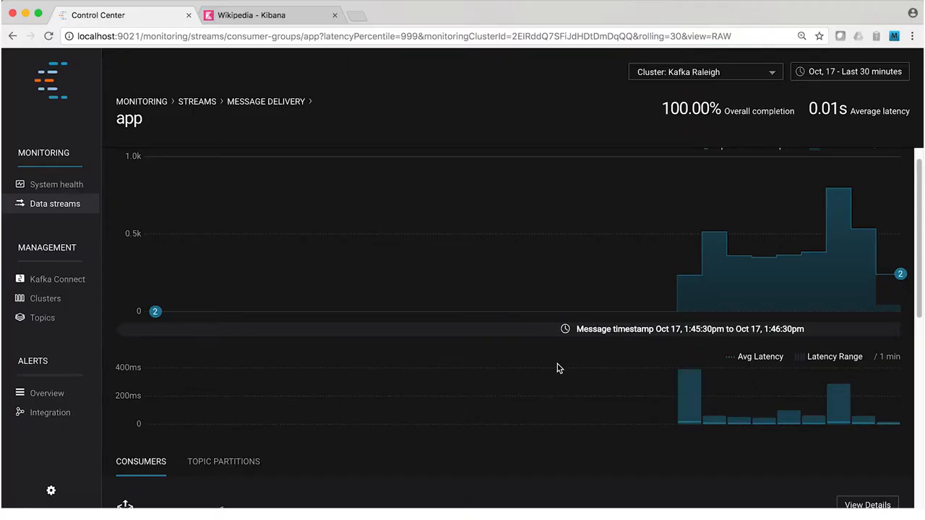
mouse_move(594, 354)
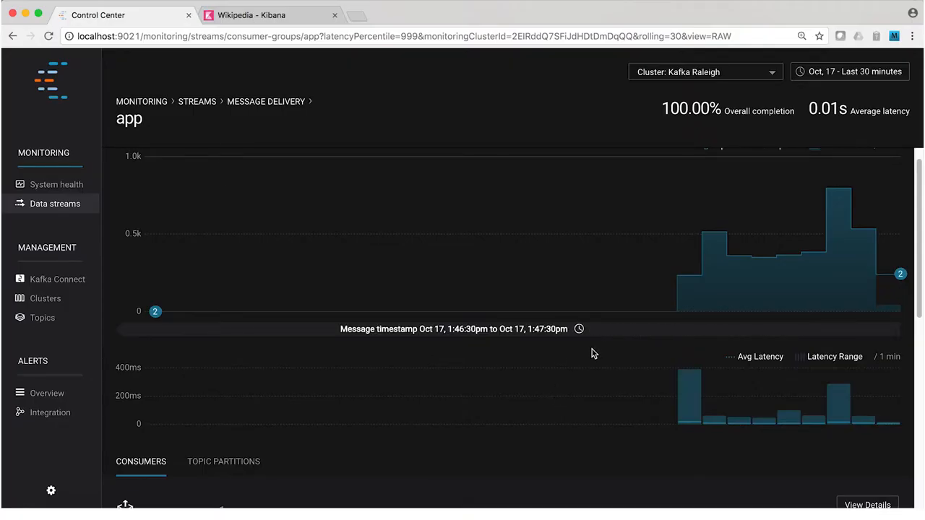
mouse_move(891, 312)
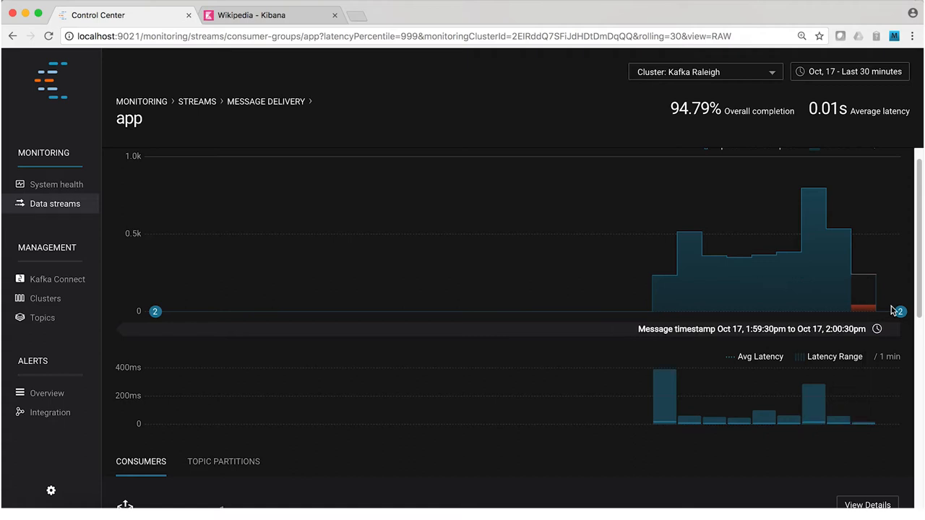
mouse_move(871, 306)
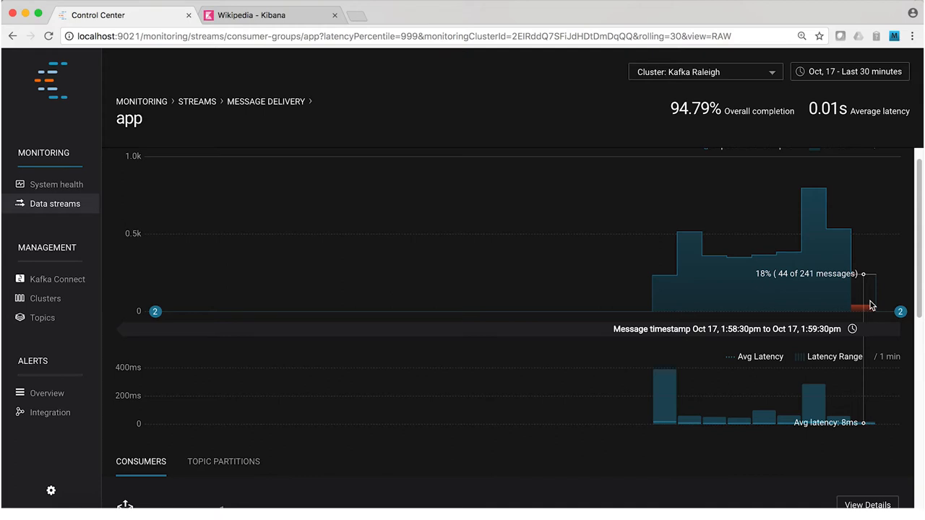
mouse_move(892, 310)
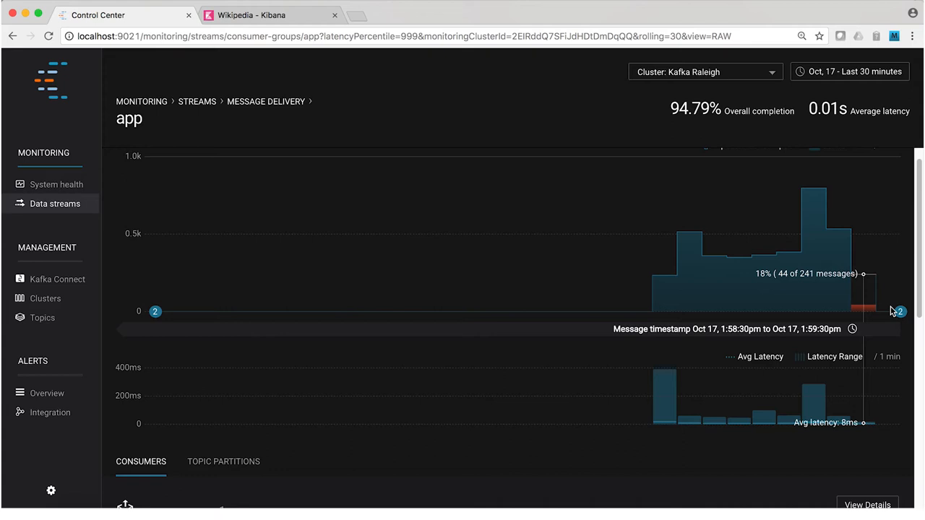
mouse_move(872, 305)
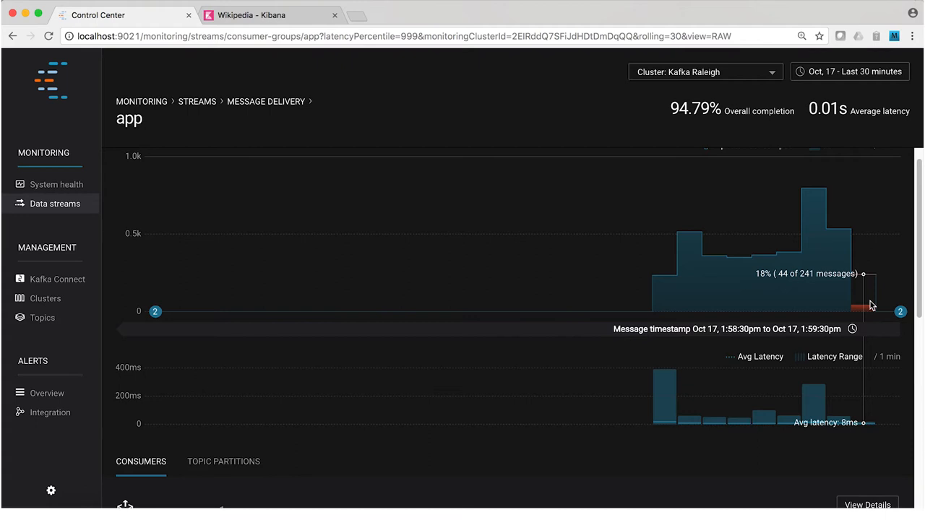
Scroll down the app delivery page to the consumer_app_1 chart showing the consumption shortfall
scroll("down", 3)
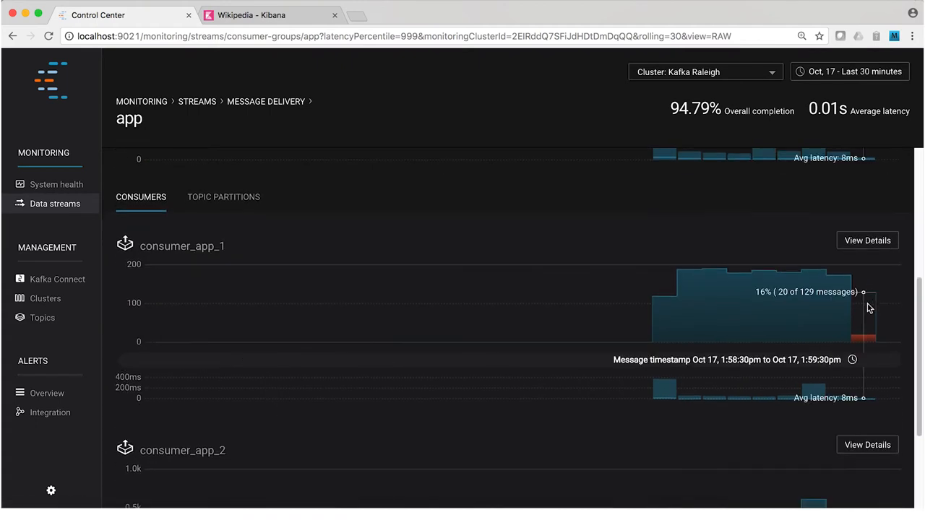
scroll("down", 3)
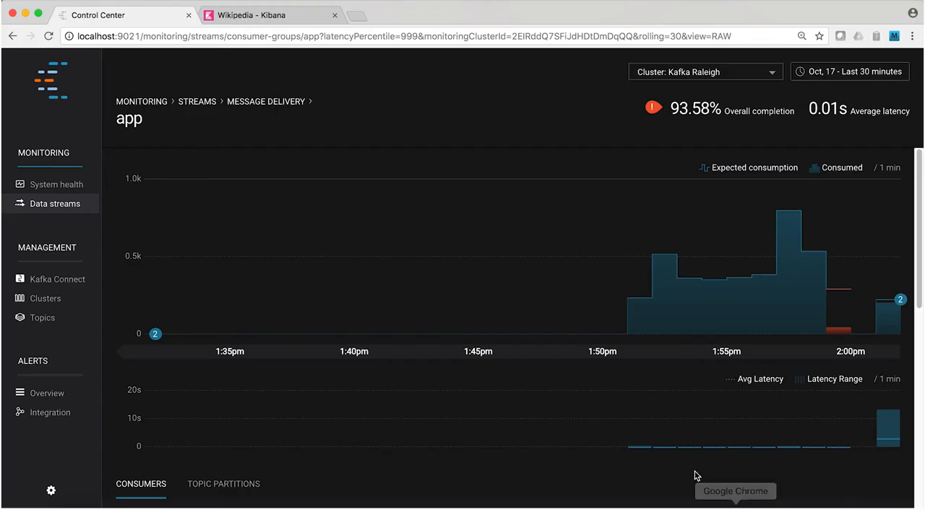
Scroll the app group page to view the post-rewind chart and consumers list
scroll("down", 3)
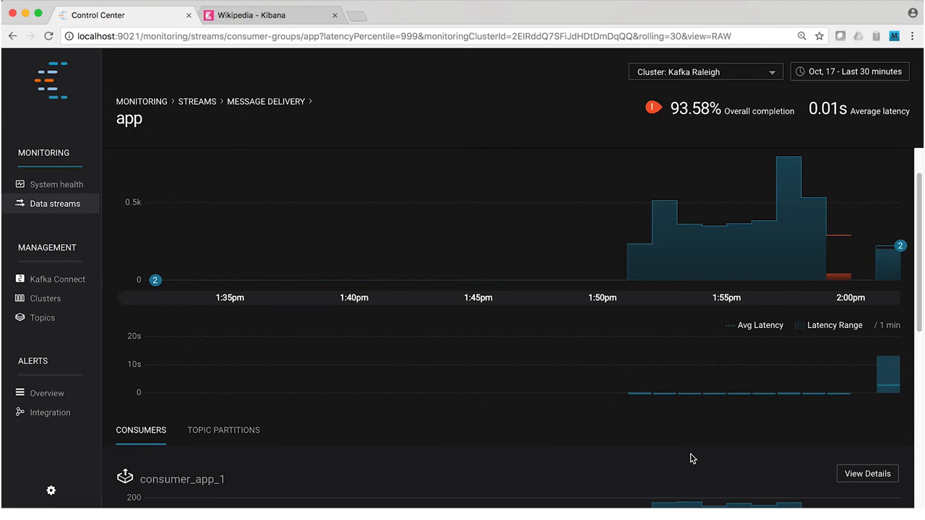
mouse_move(689, 451)
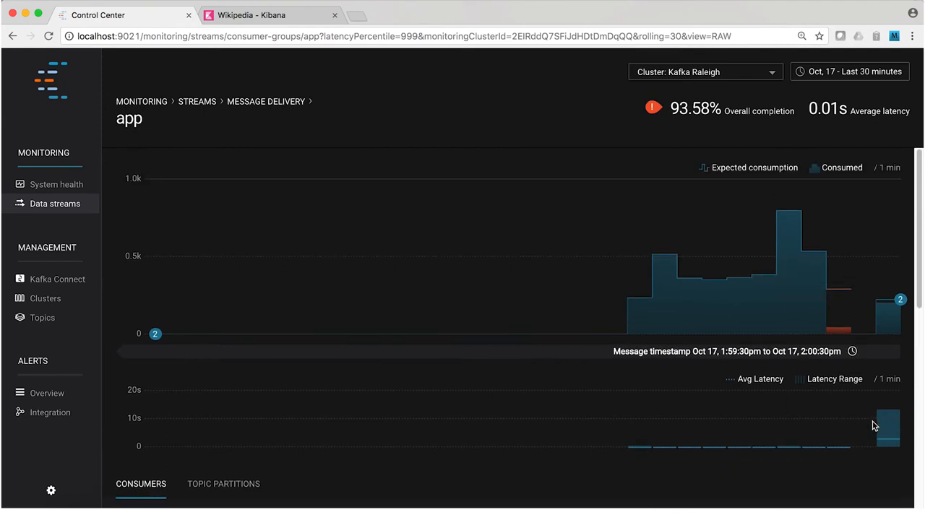
mouse_move(881, 426)
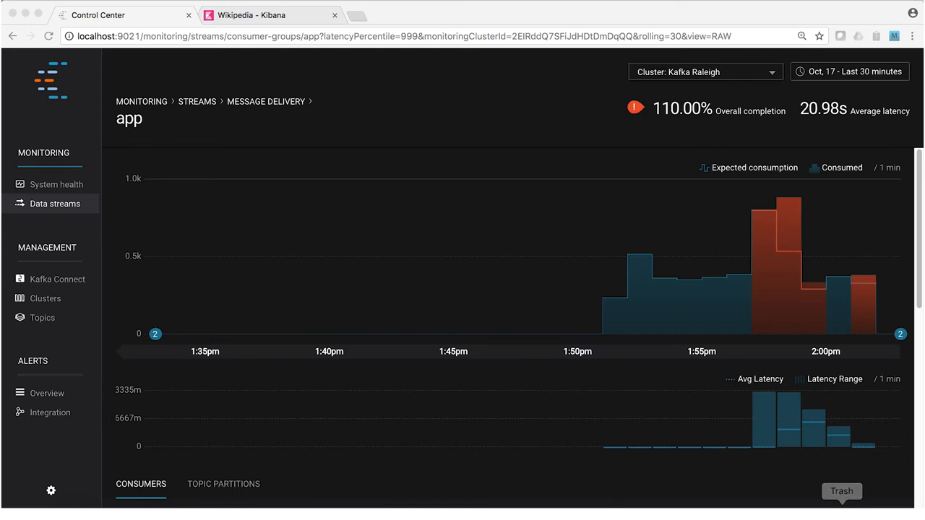
mouse_move(820, 215)
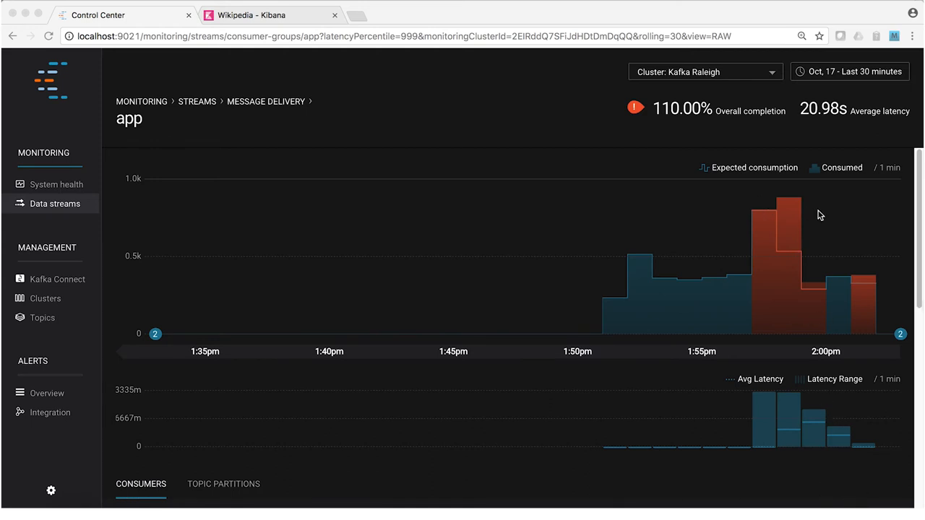
mouse_move(821, 254)
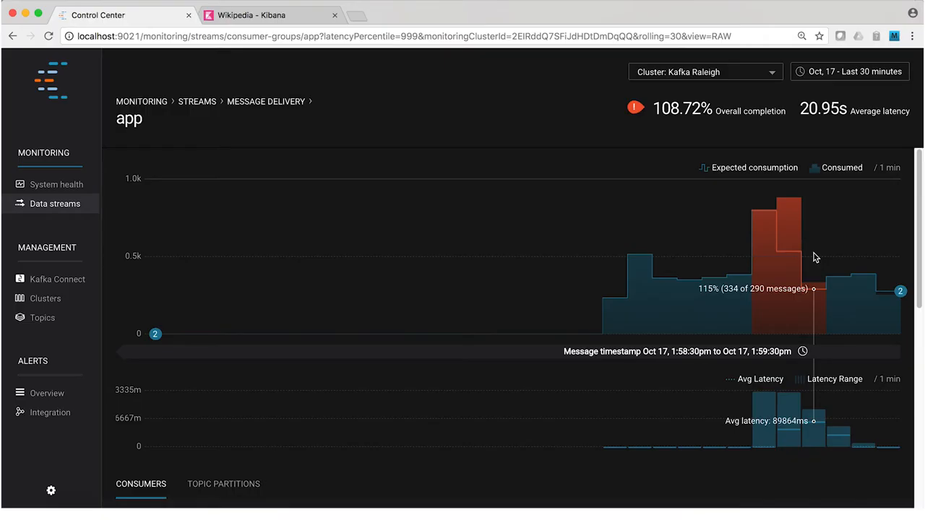
mouse_move(786, 260)
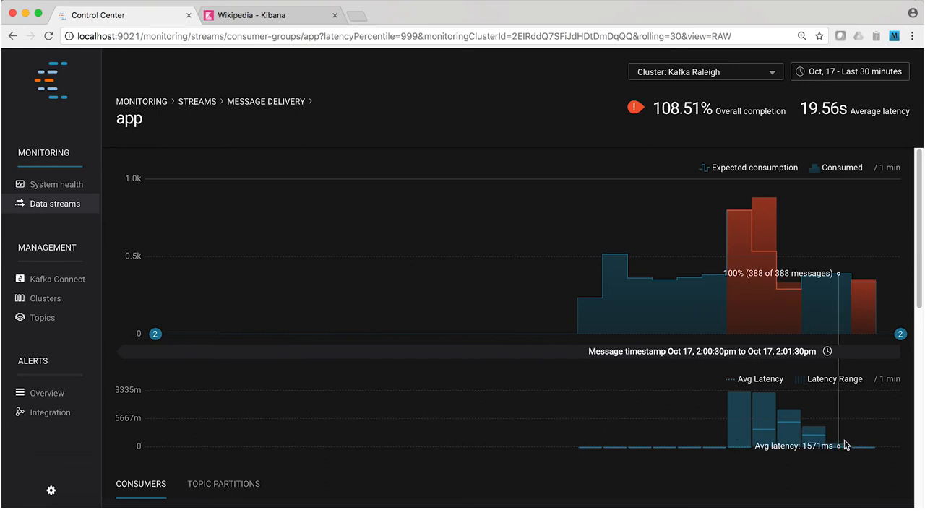
mouse_move(728, 443)
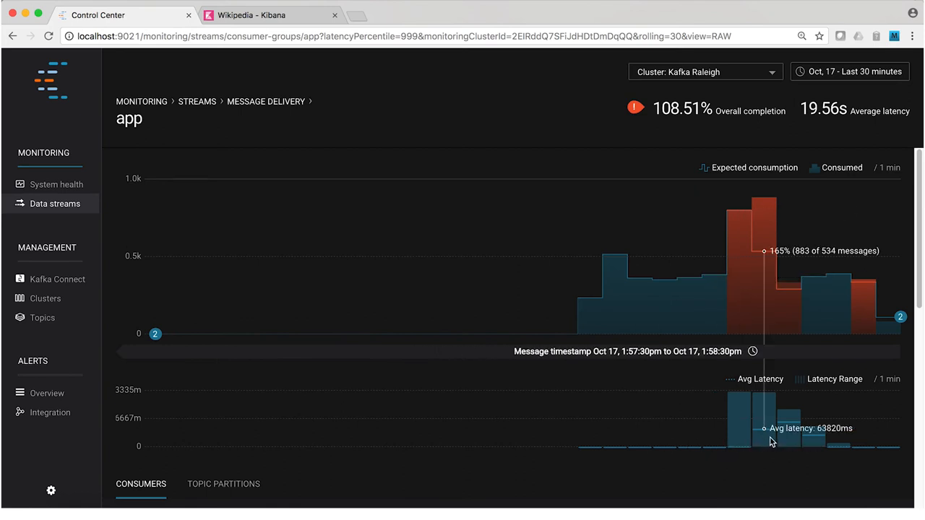
mouse_move(814, 444)
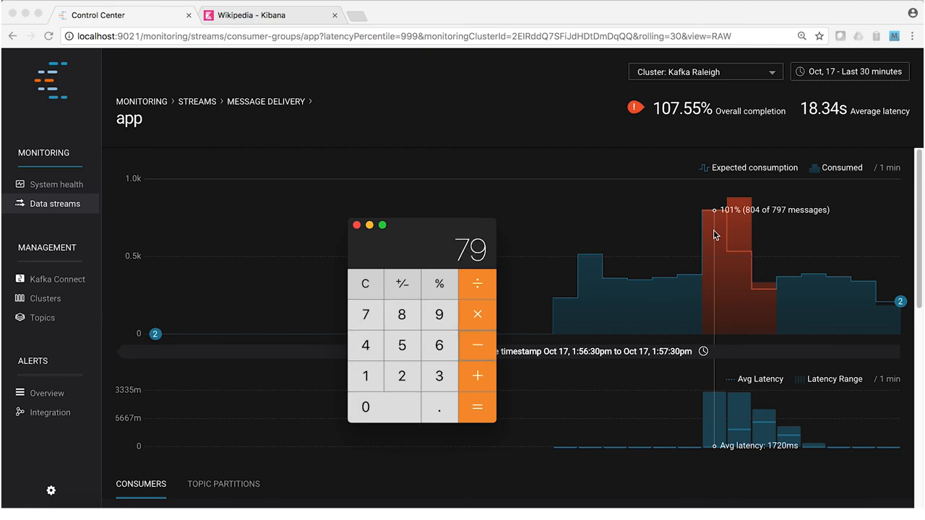
Close the Calculator window to return to the app delivery chart
left_click(356, 224)
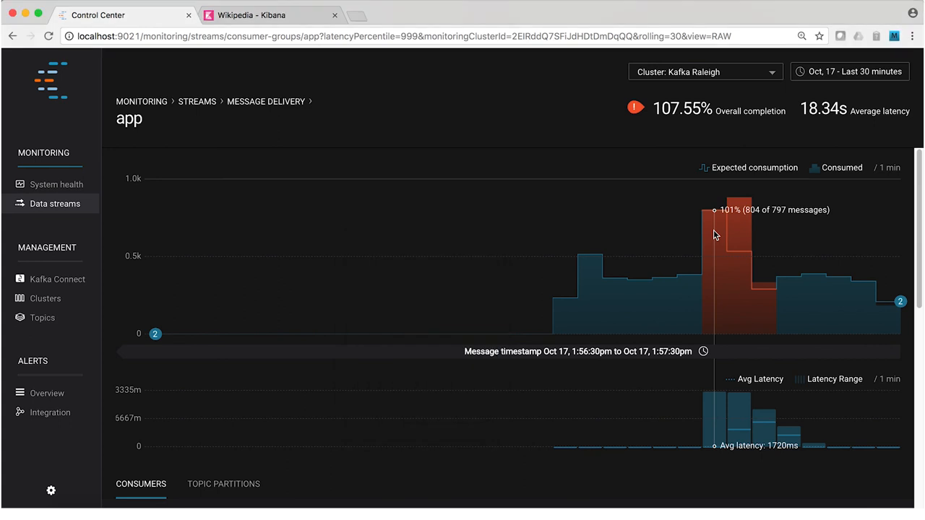
mouse_move(721, 236)
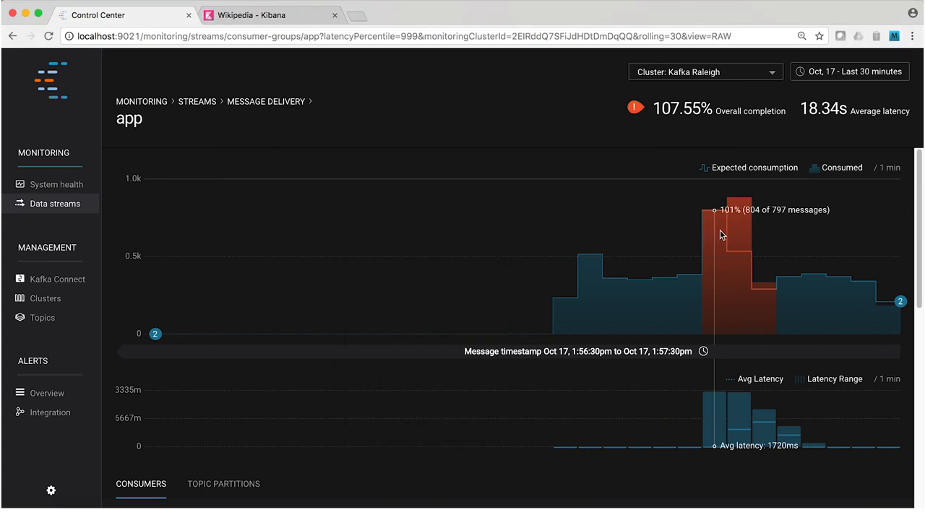
mouse_move(739, 233)
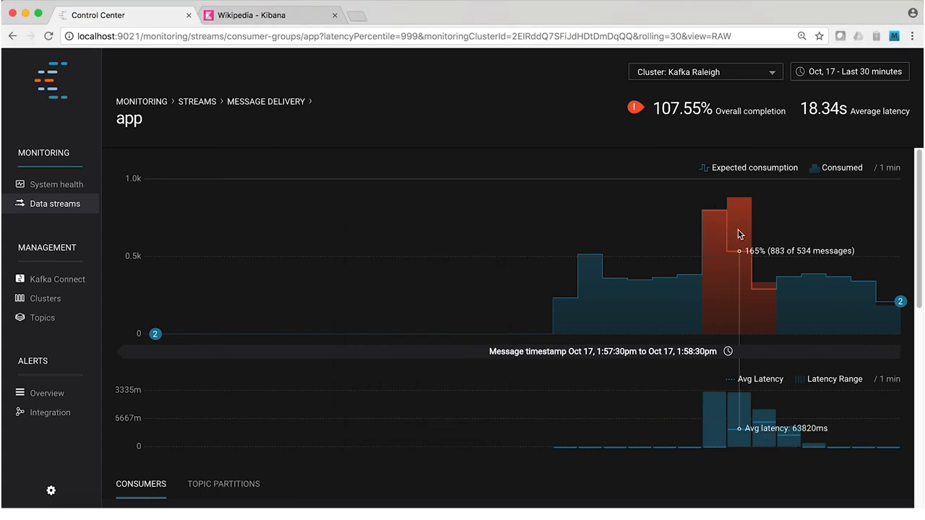